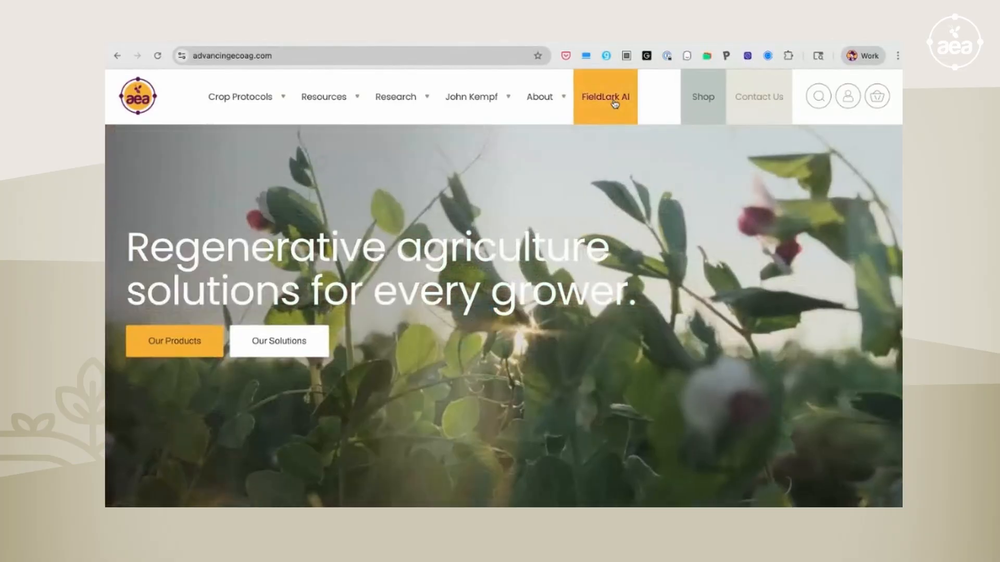
Navigate to the FieldLark AI landing page from the Advancing Eco Agriculture top navigation and skim it
{"action": "left_click", "coordinate": [606, 98]}
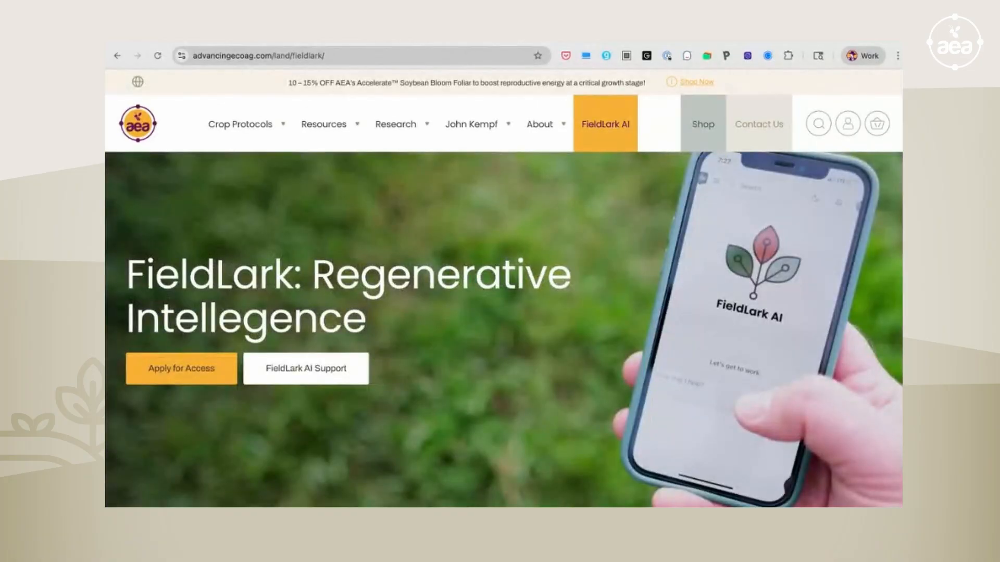
{"action": "scroll", "scroll_direction": "down", "scroll_amount": 3}
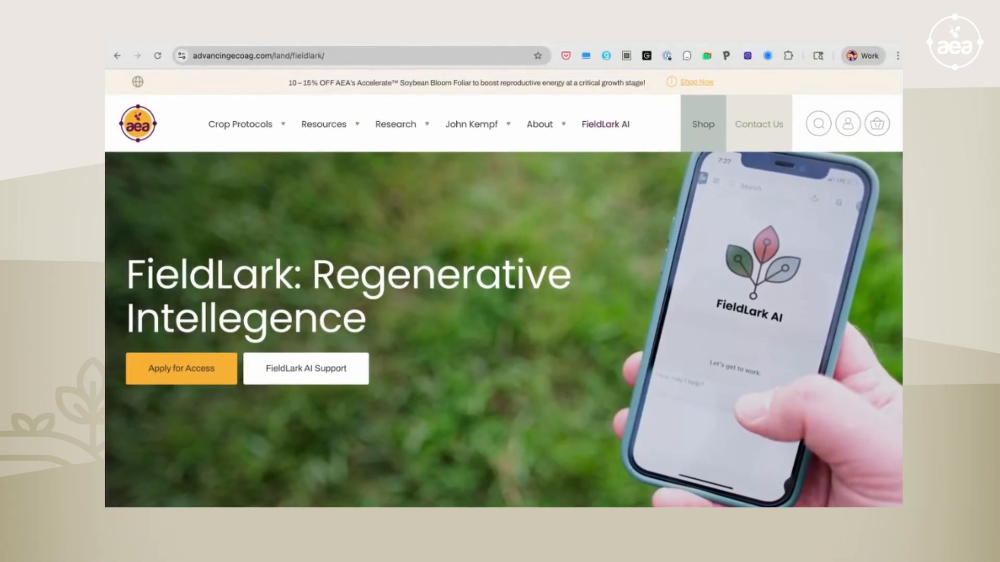
{"action": "scroll", "scroll_direction": "down", "scroll_amount": 3}
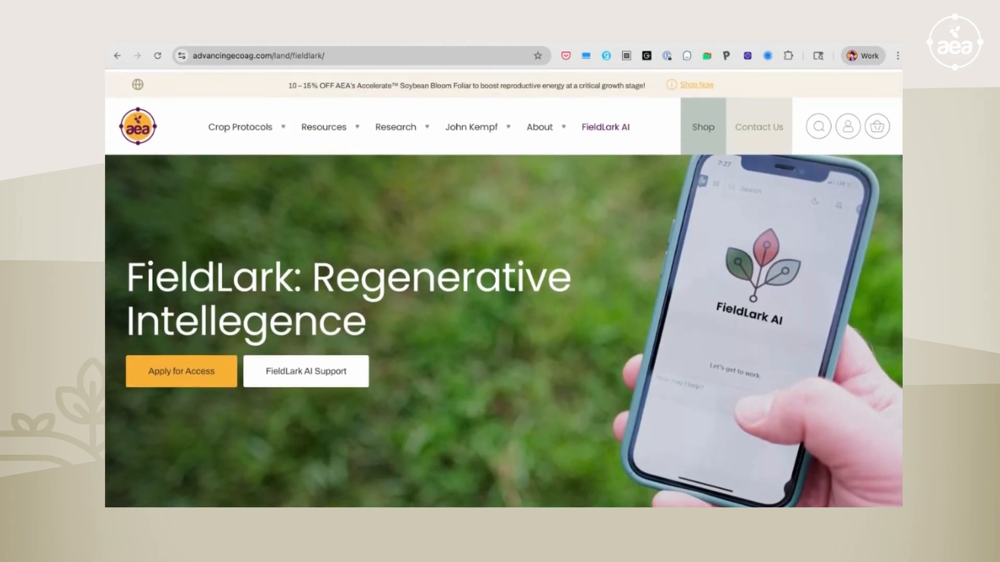
{"action": "left_click", "coordinate": [396, 126]}
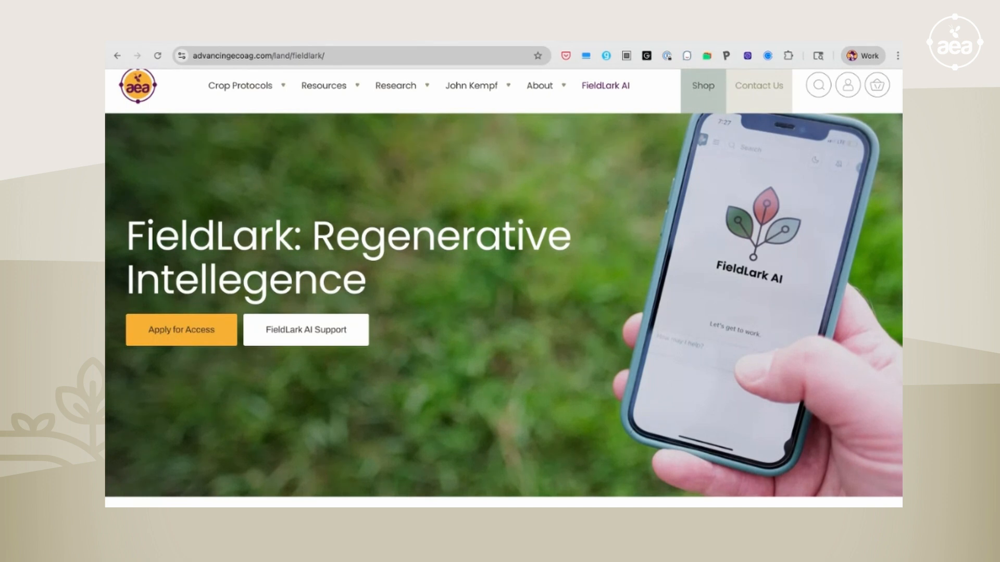
{"action": "mouse_move", "coordinate": [466, 400]}
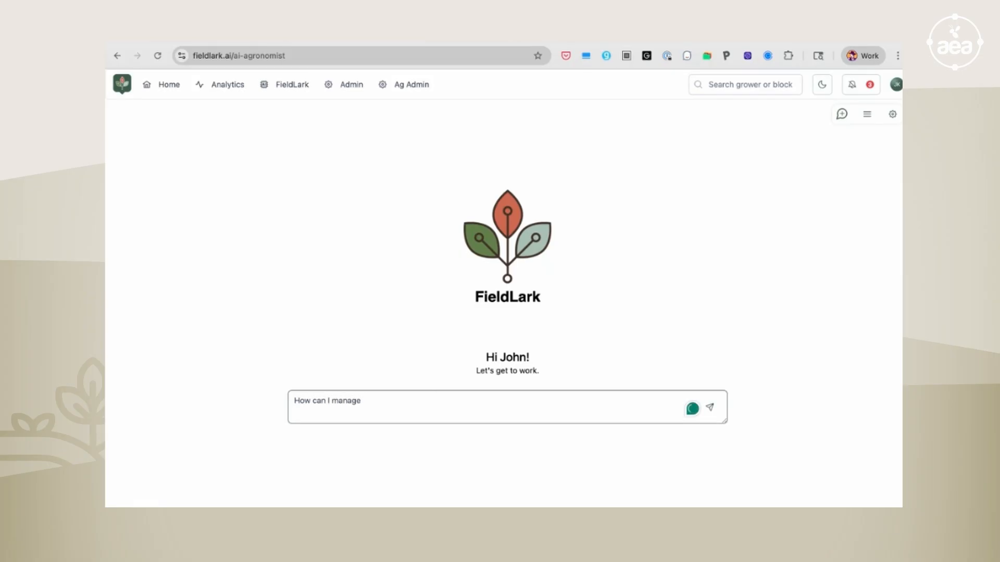
Send the question 'How can I manage rhizocotonia on potatoes' to the FieldLark agronomist chat
{"action": "type", "text": "rhizo"}
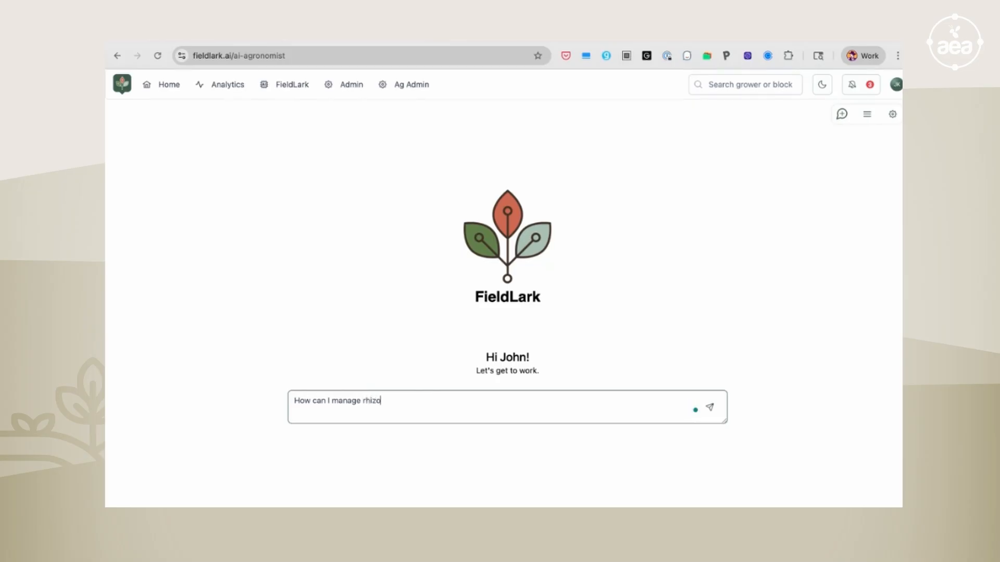
{"action": "type", "text": "cotonia on potato"}
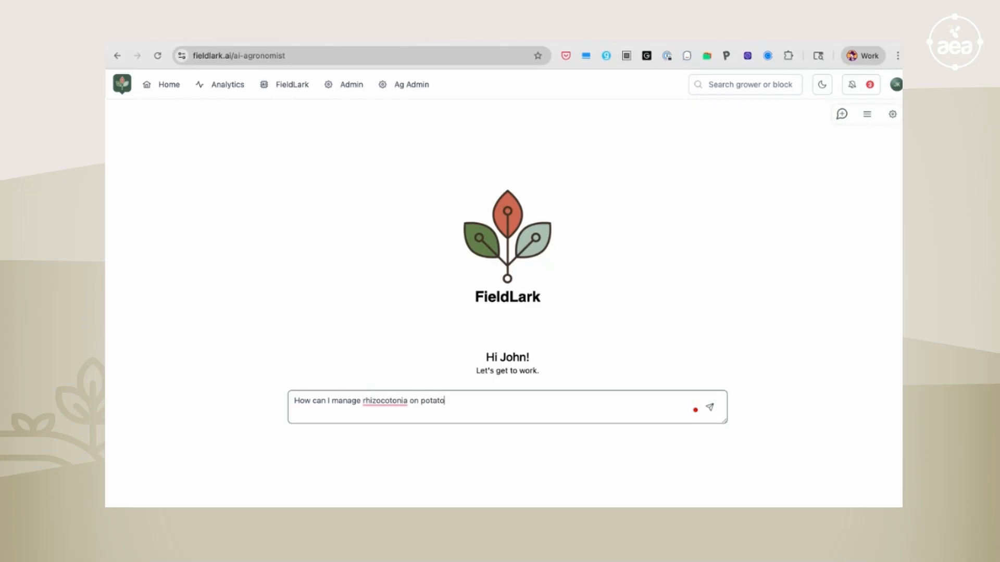
{"action": "left_click", "coordinate": [710, 406]}
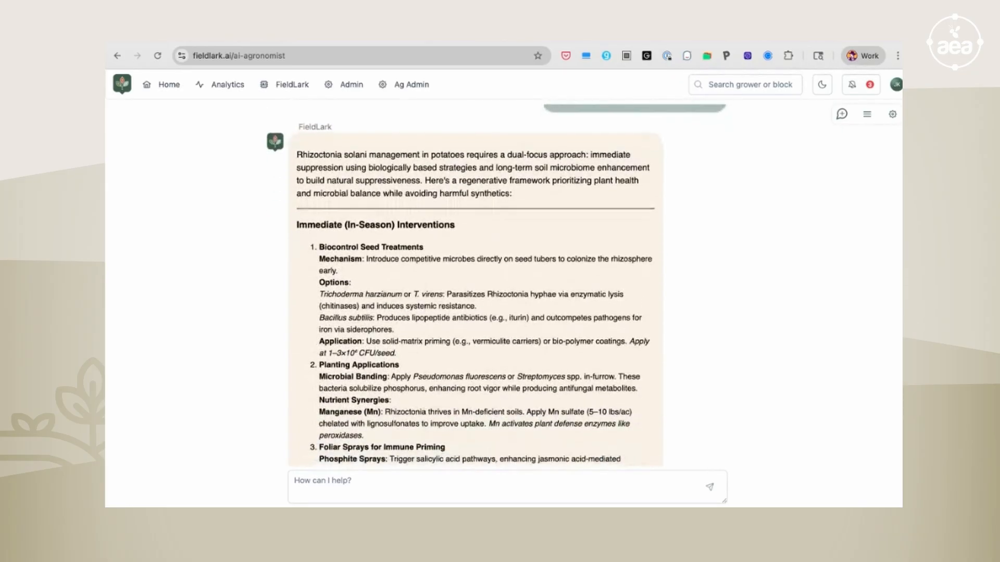
{"action": "scroll", "scroll_direction": "down", "scroll_amount": 3}
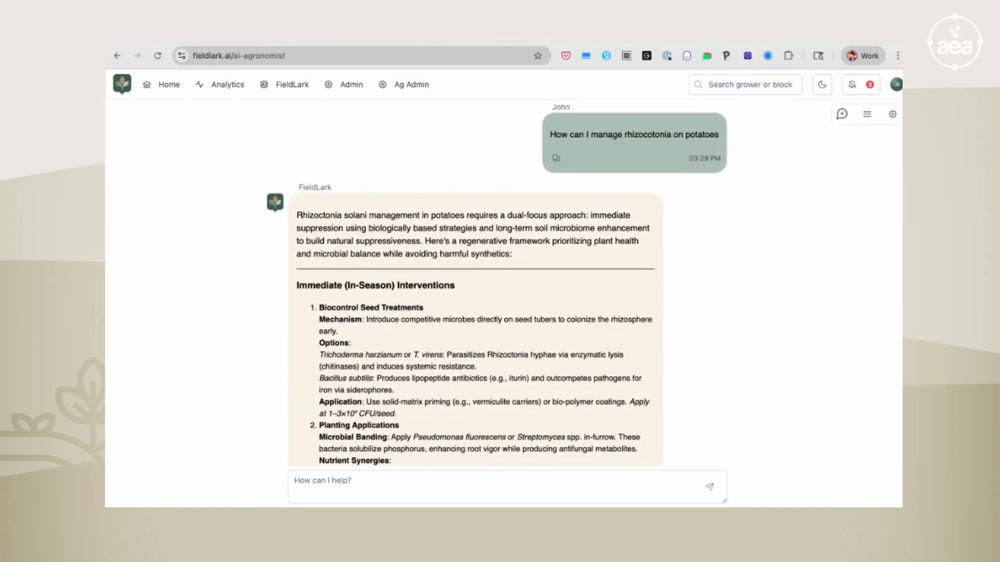
{"action": "scroll", "scroll_direction": "down", "scroll_amount": 3}
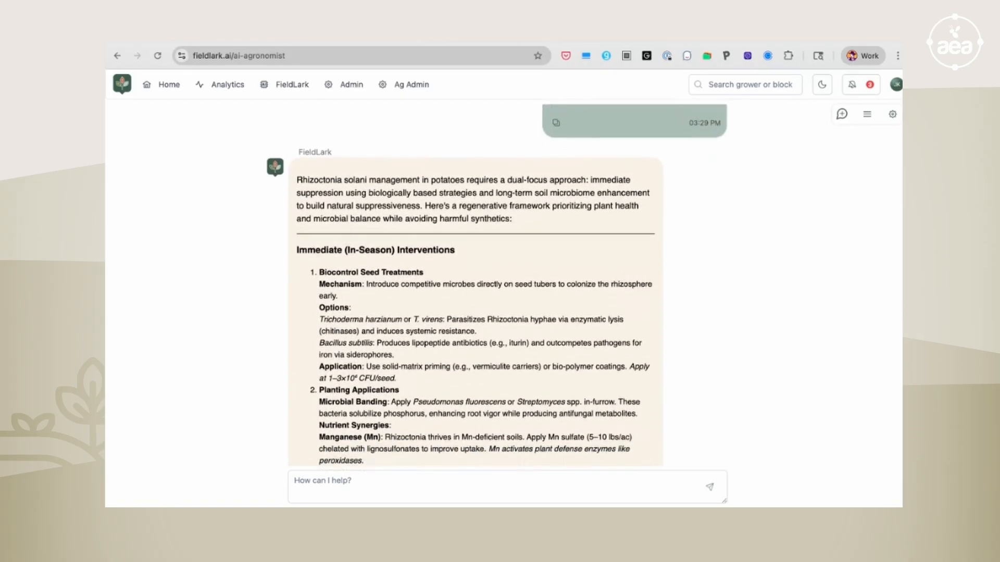
{"action": "scroll", "scroll_direction": "down", "scroll_amount": 3}
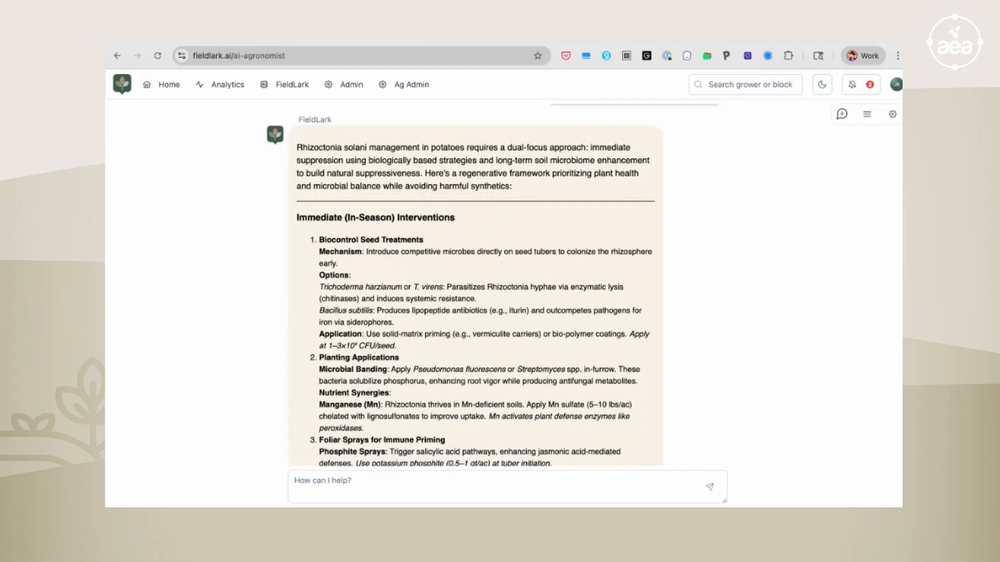
{"action": "scroll", "scroll_direction": "down", "scroll_amount": 3}
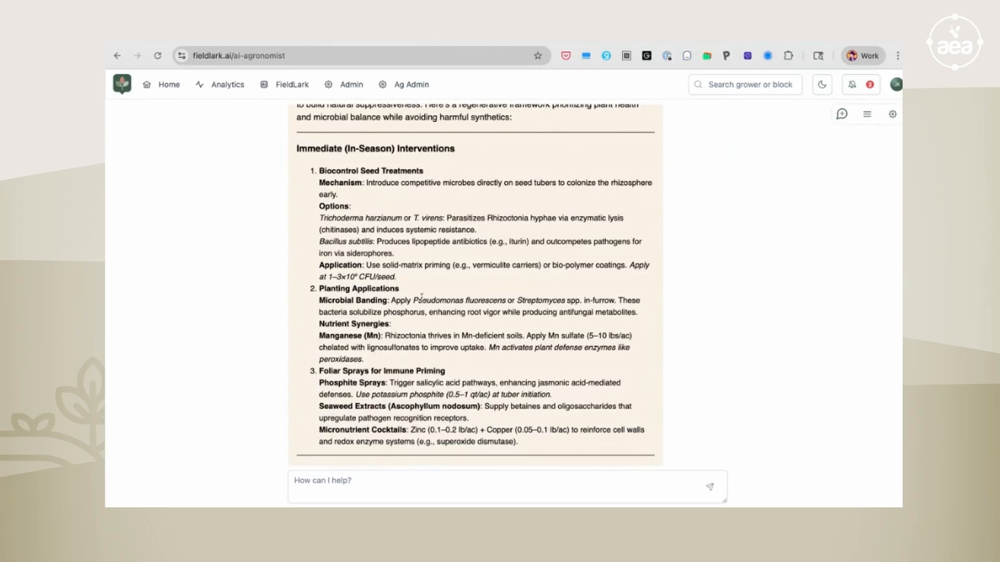
{"action": "scroll", "scroll_direction": "down", "scroll_amount": 3}
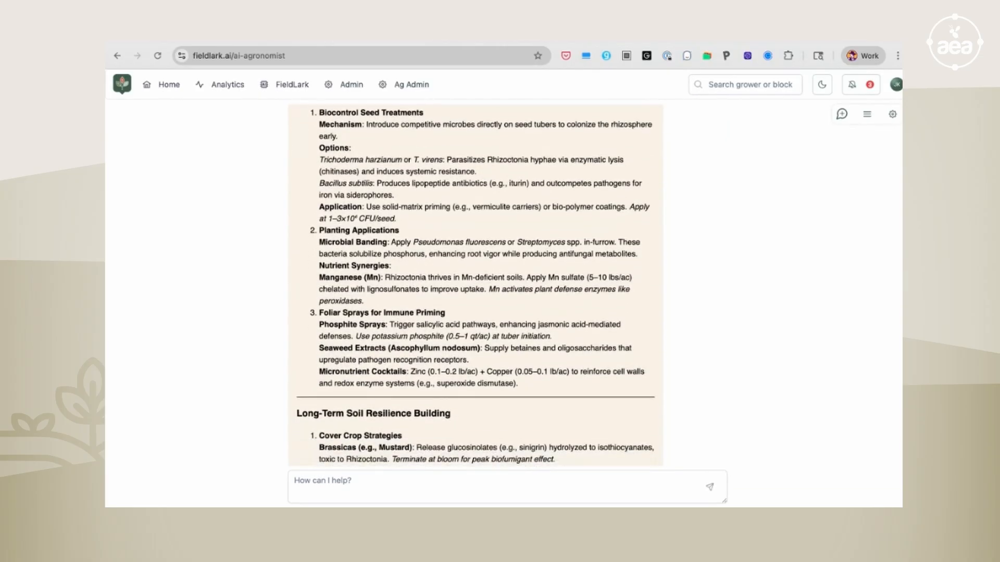
{"action": "scroll", "scroll_direction": "down", "scroll_amount": 3}
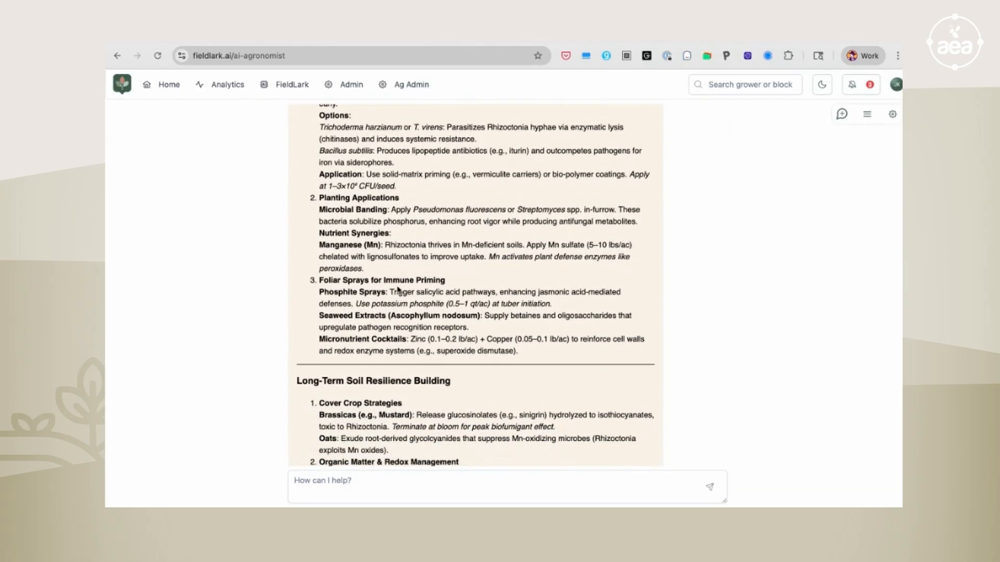
{"action": "scroll", "scroll_direction": "down", "scroll_amount": 3}
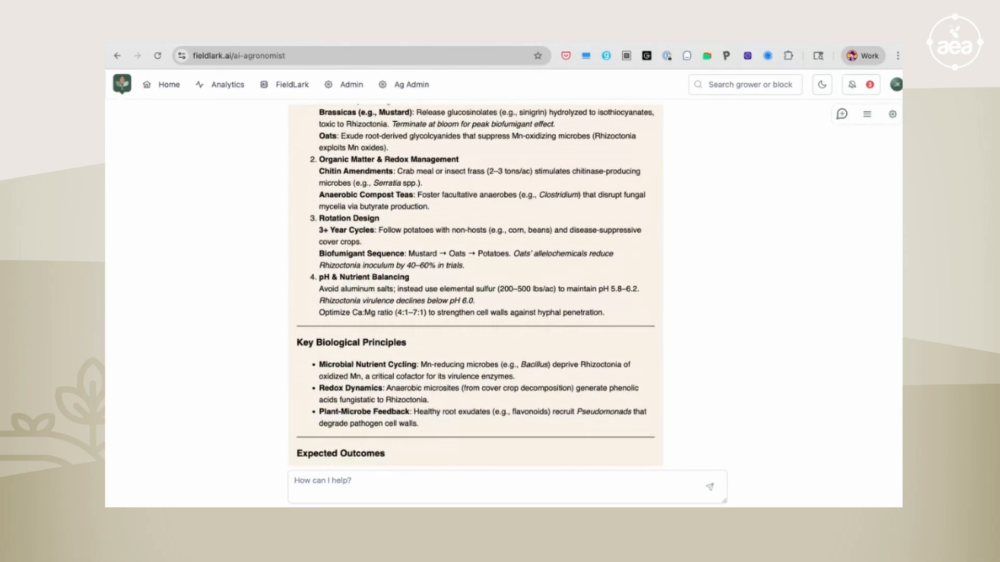
{"action": "scroll", "scroll_direction": "down", "scroll_amount": 3}
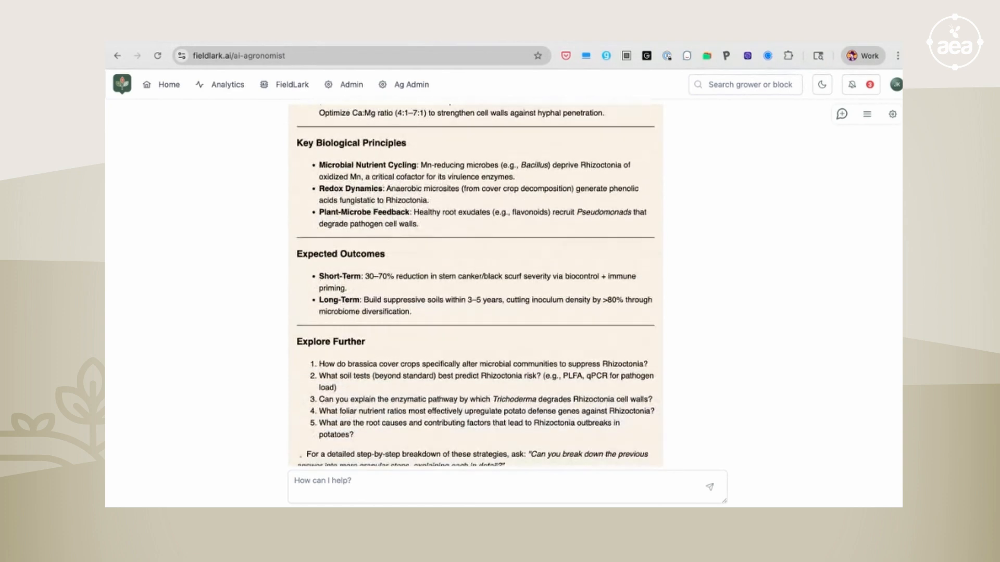
{"action": "scroll", "scroll_direction": "down", "scroll_amount": 3}
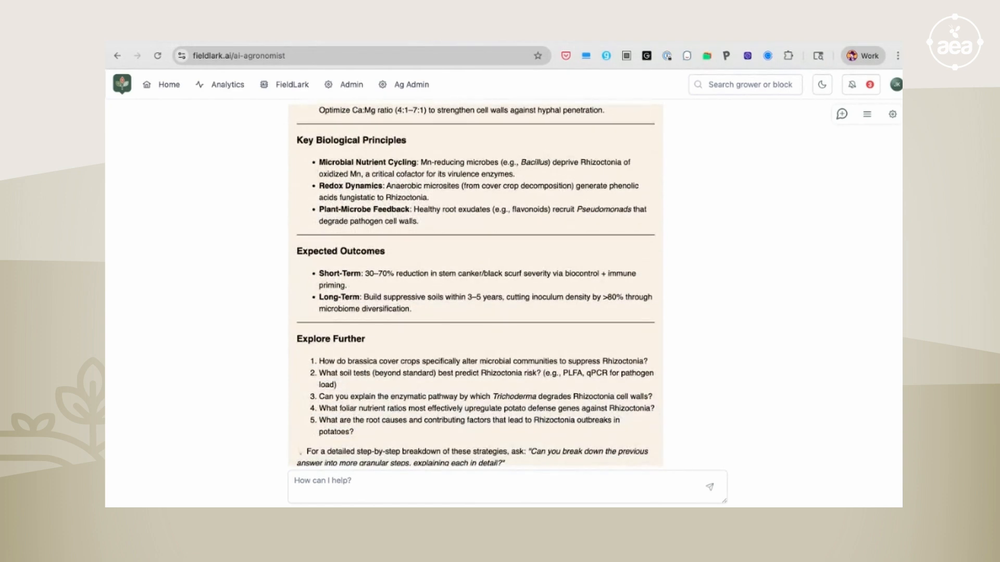
{"action": "scroll", "scroll_direction": "down", "scroll_amount": 3}
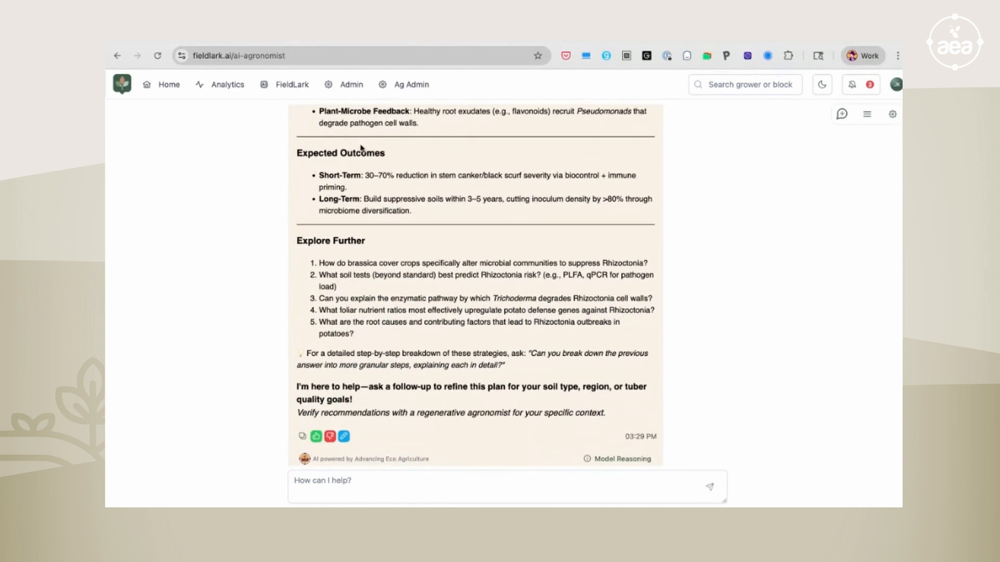
{"action": "scroll", "scroll_direction": "down", "scroll_amount": 3}
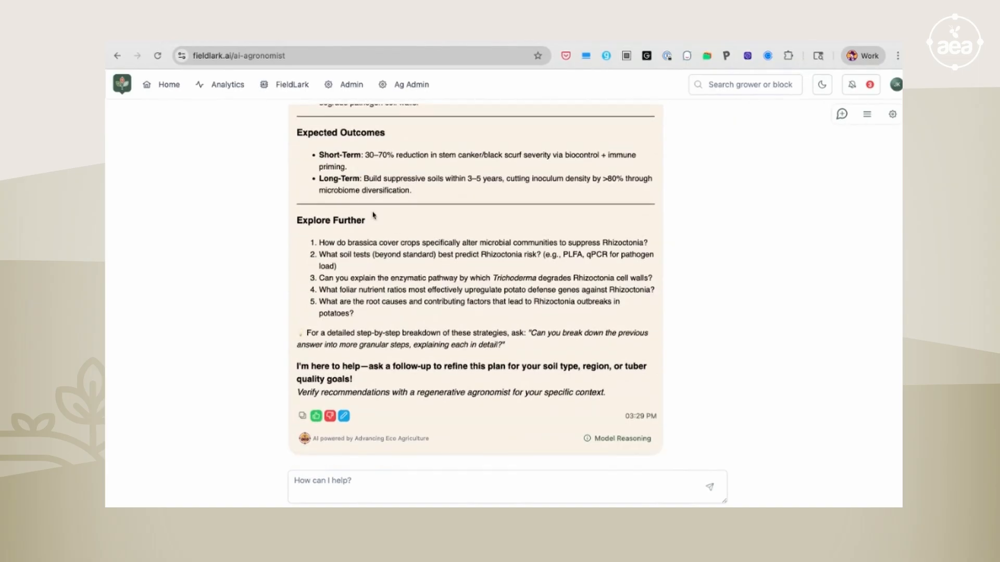
{"action": "mouse_move", "coordinate": [383, 289]}
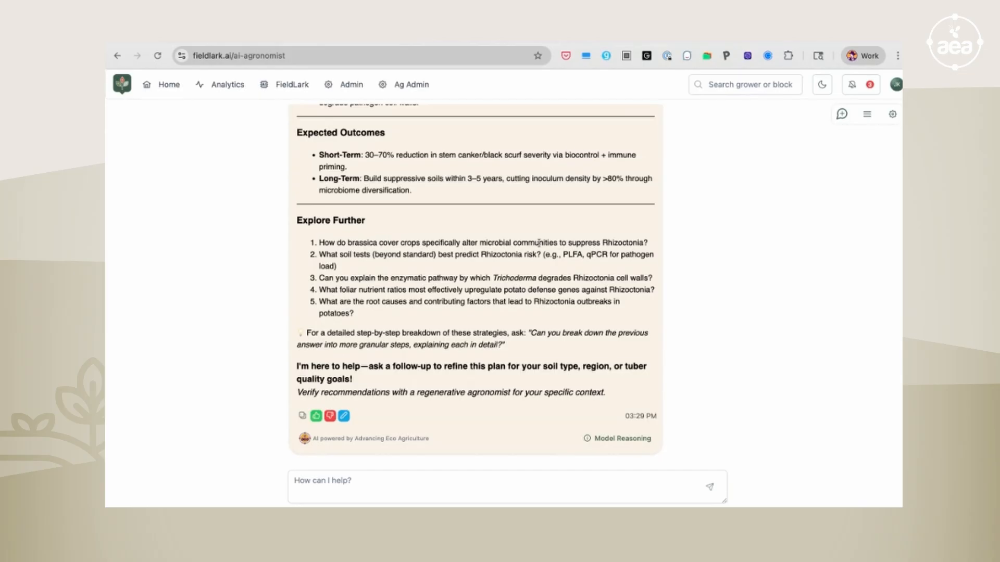
{"action": "mouse_move", "coordinate": [561, 255]}
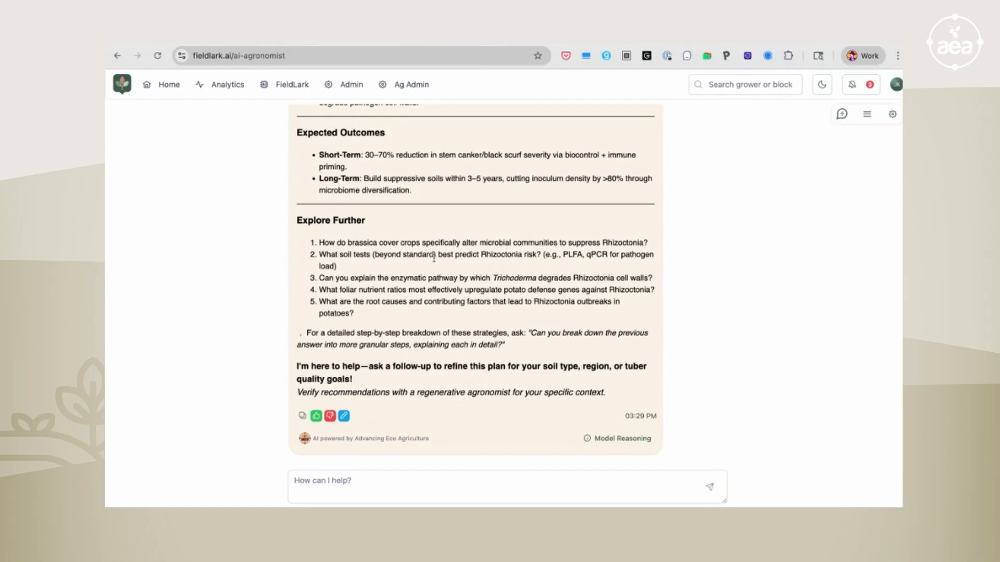
{"action": "mouse_move", "coordinate": [348, 298]}
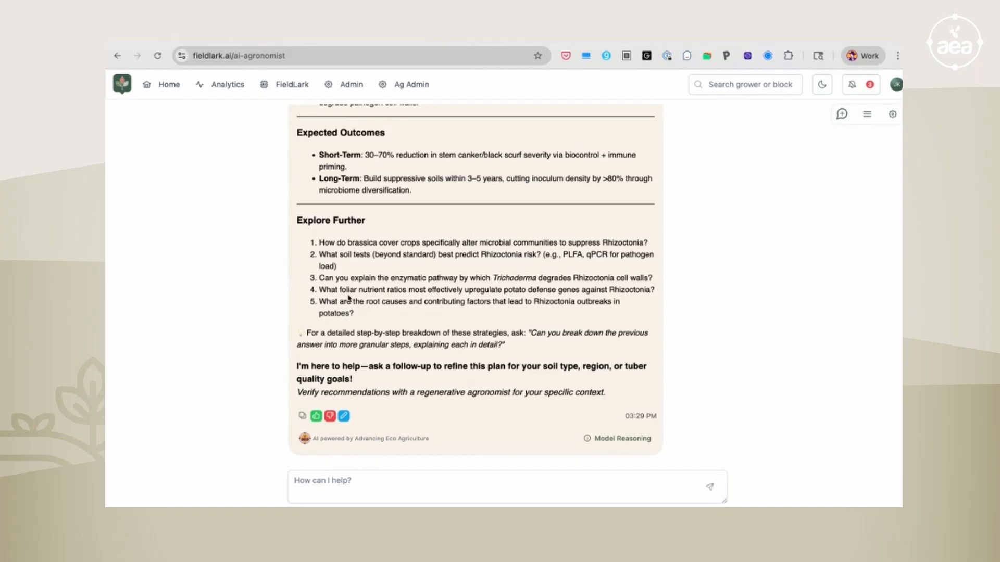
{"action": "mouse_move", "coordinate": [393, 310]}
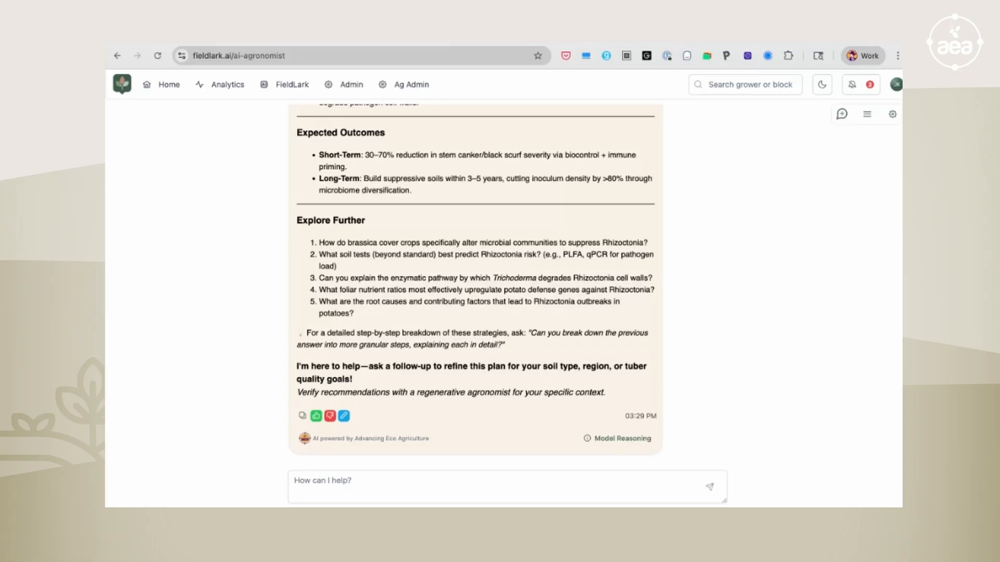
{"action": "mouse_move", "coordinate": [514, 459]}
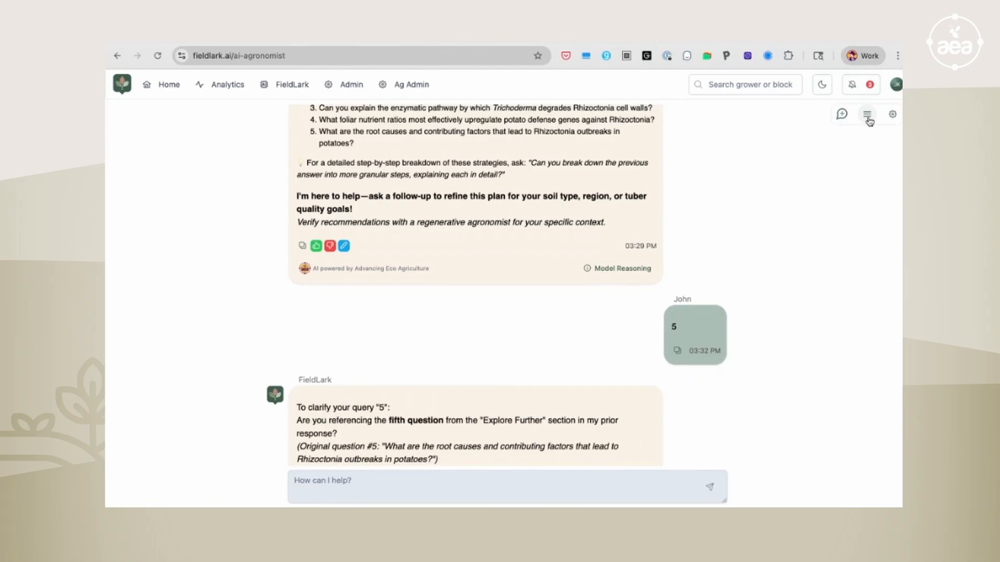
{"action": "left_click", "coordinate": [866, 115]}
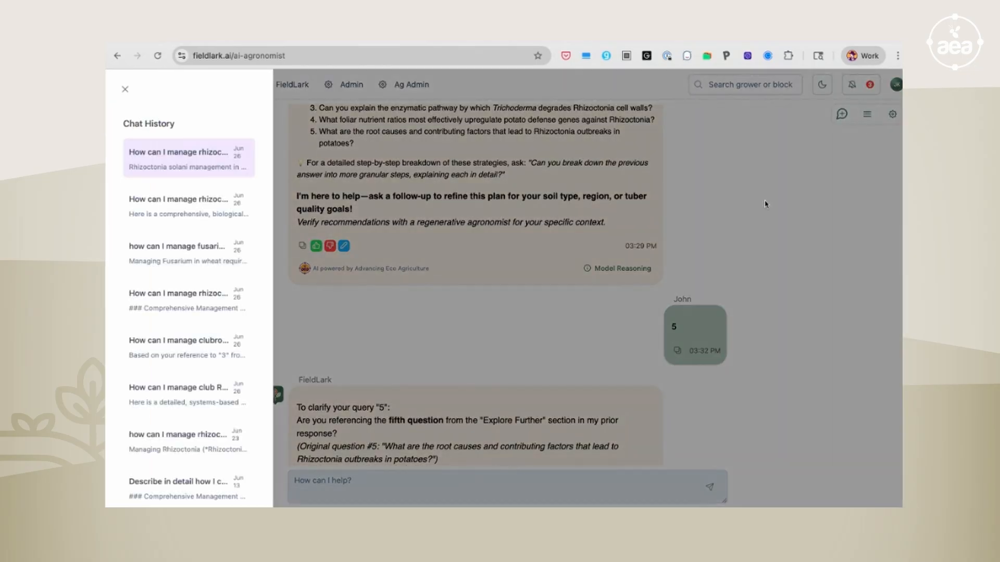
{"action": "mouse_move", "coordinate": [214, 131]}
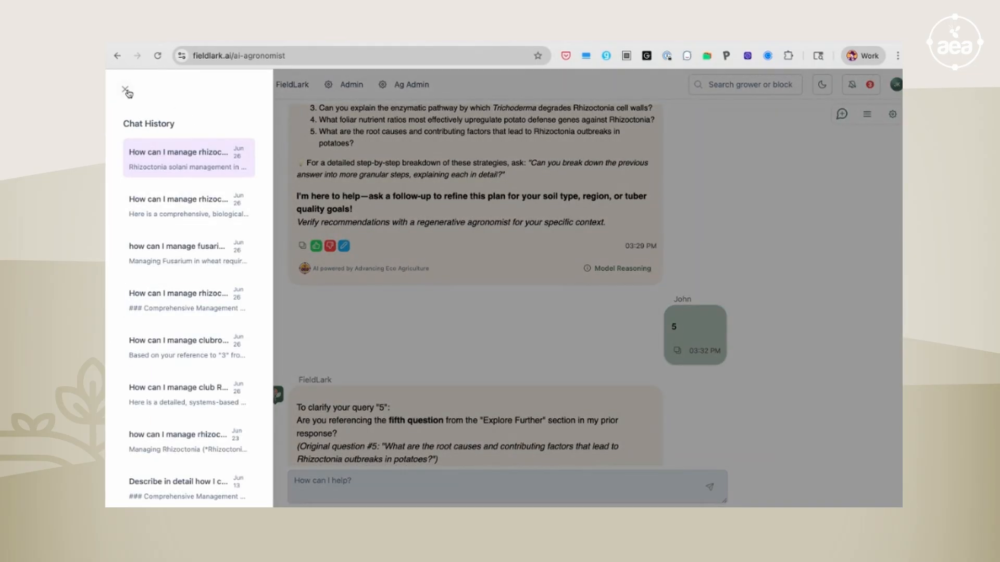
{"action": "left_click", "coordinate": [125, 91]}
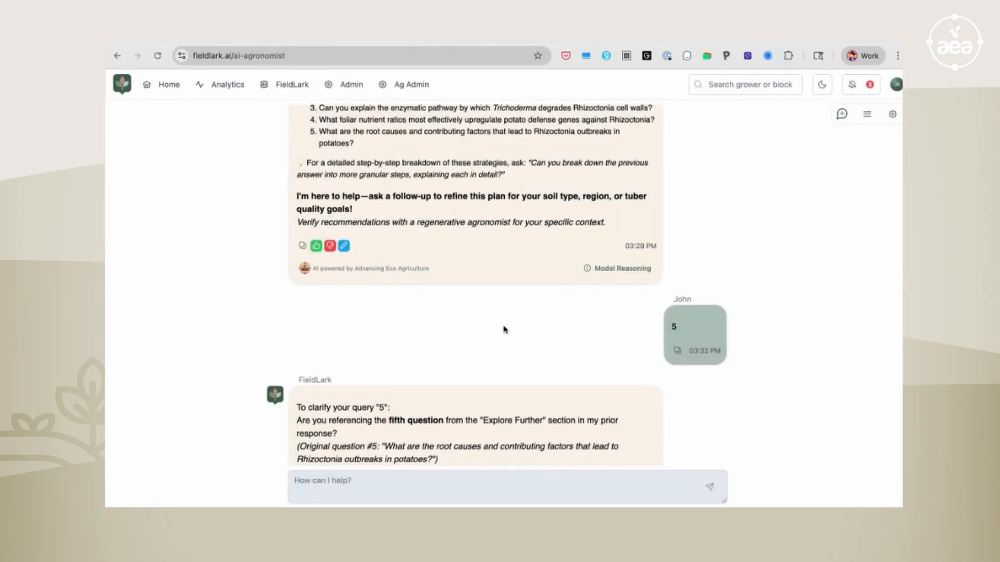
{"action": "scroll", "scroll_direction": "down", "scroll_amount": 3}
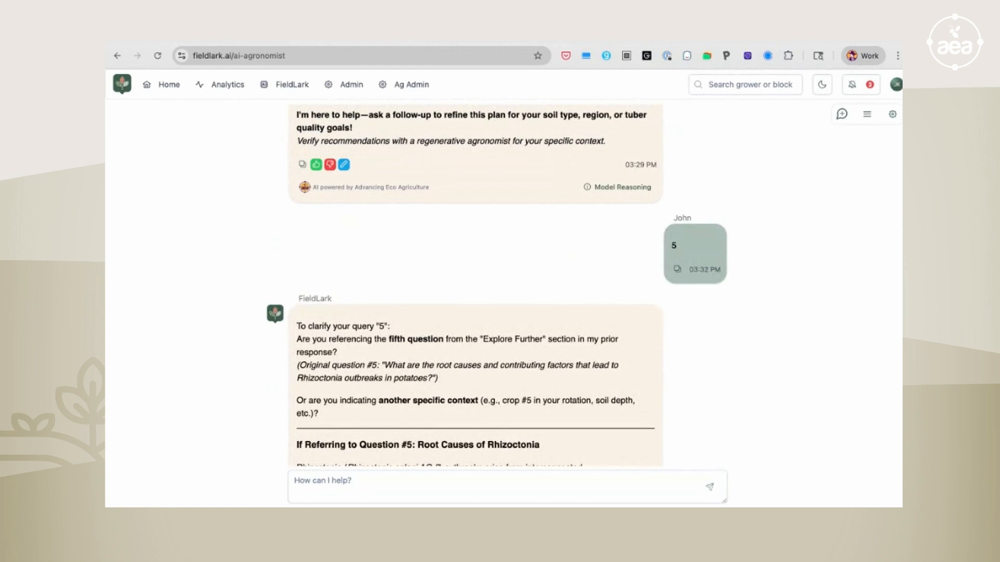
{"action": "scroll", "scroll_direction": "down", "scroll_amount": 3}
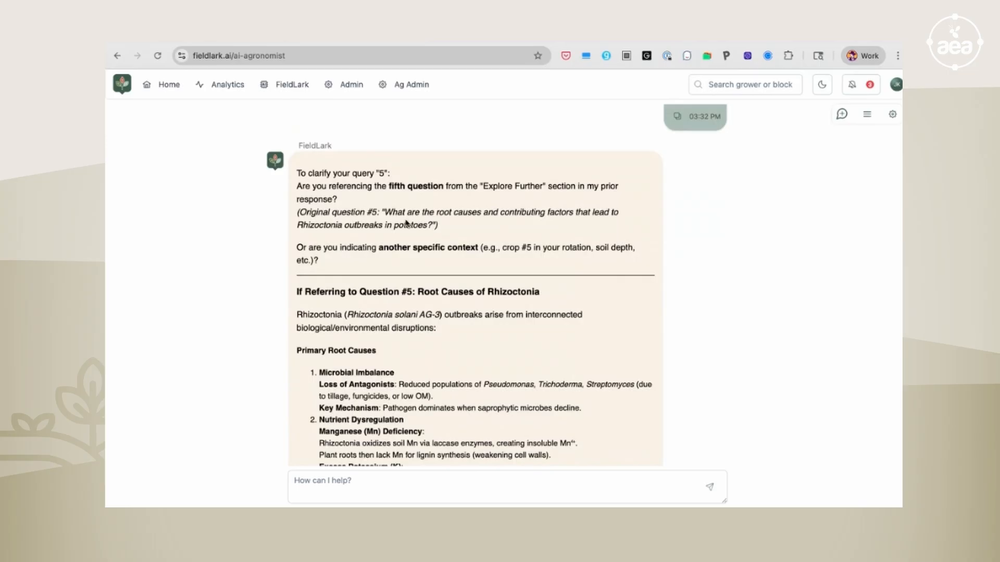
{"action": "scroll", "scroll_direction": "down", "scroll_amount": 3}
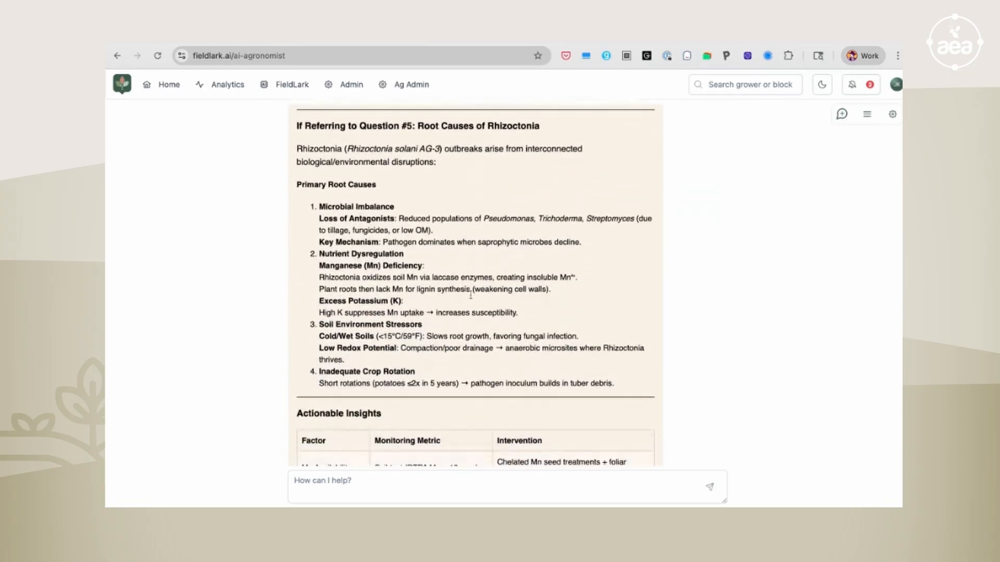
{"action": "scroll", "scroll_direction": "down", "scroll_amount": 3}
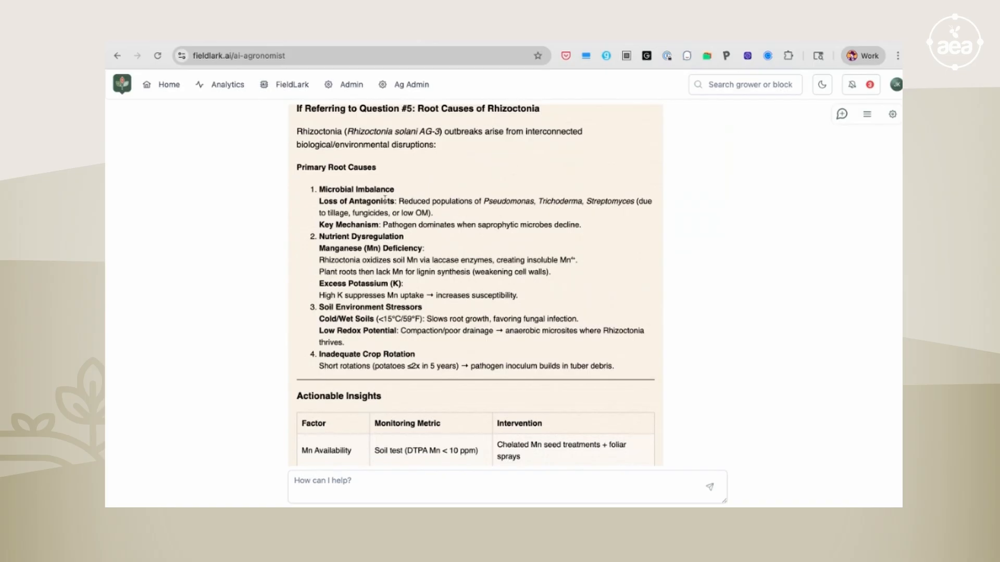
{"action": "scroll", "scroll_direction": "down", "scroll_amount": 3}
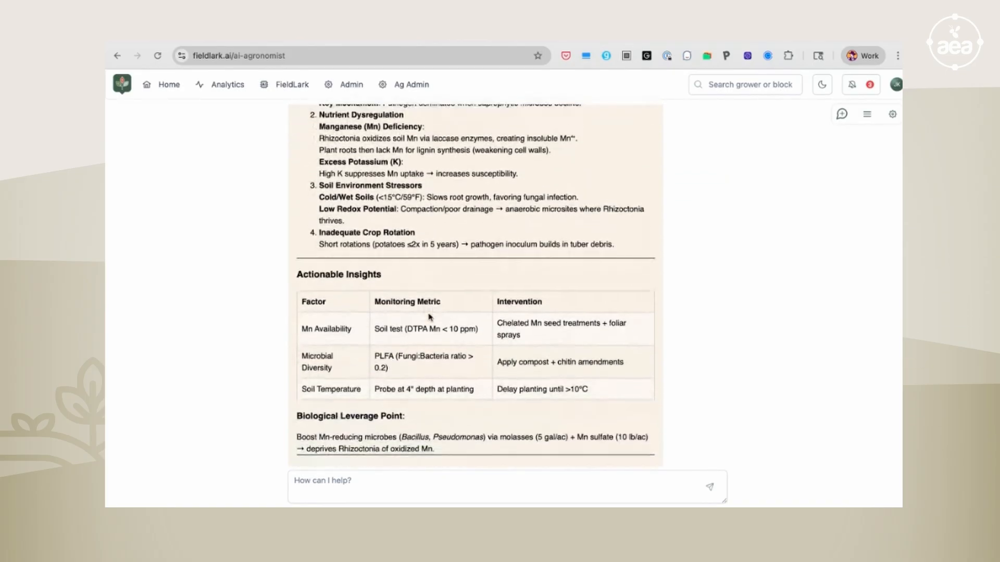
{"action": "scroll", "scroll_direction": "down", "scroll_amount": 3}
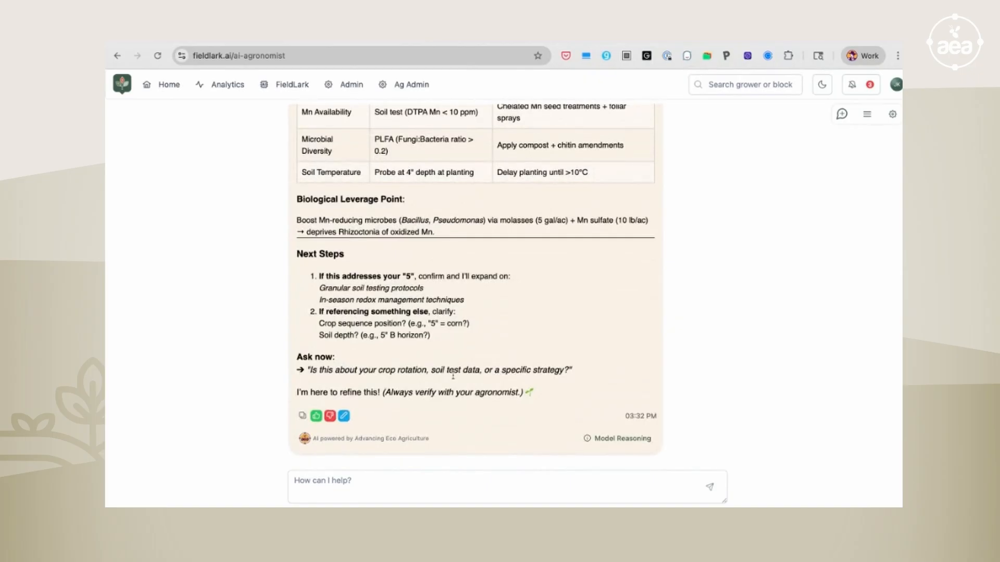
{"action": "mouse_move", "coordinate": [450, 463]}
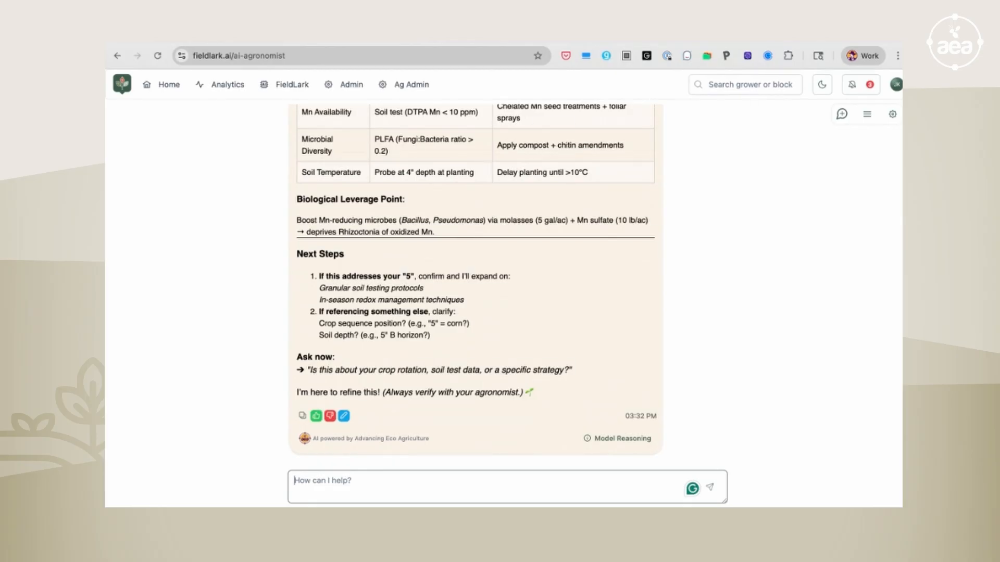
Send 'describe in detail how I can manage rhizoctonia in potatoes', correcting typos along the way
{"action": "type", "text": "describ"}
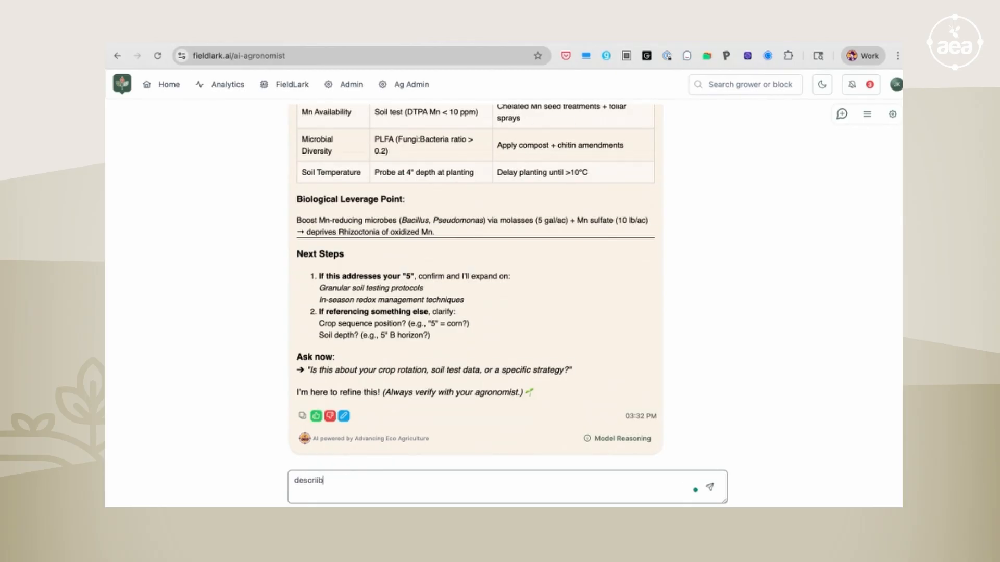
{"action": "key", "text": "Backspace"}
{"action": "type", "text": "e res"}
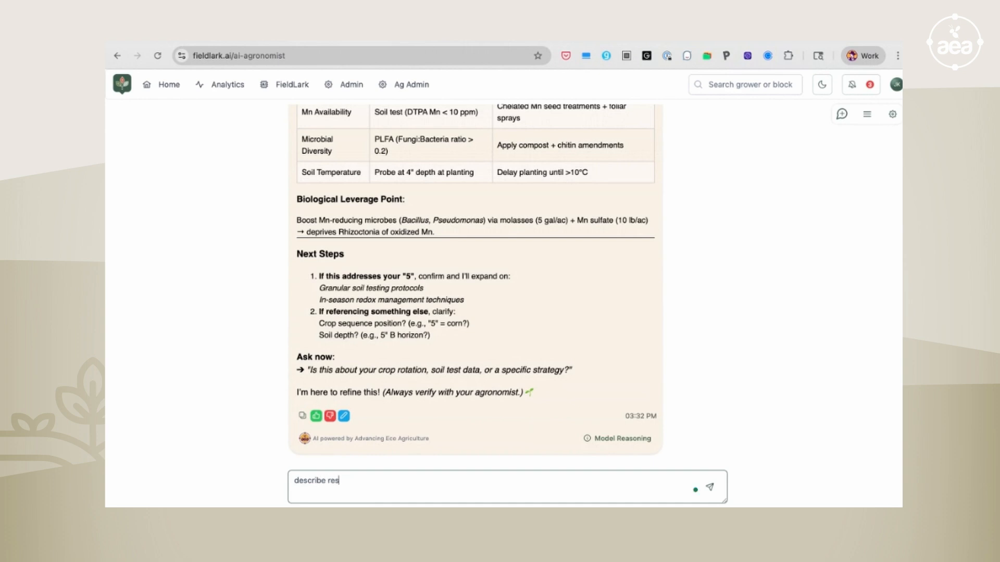
{"action": "type", "text": "in"}
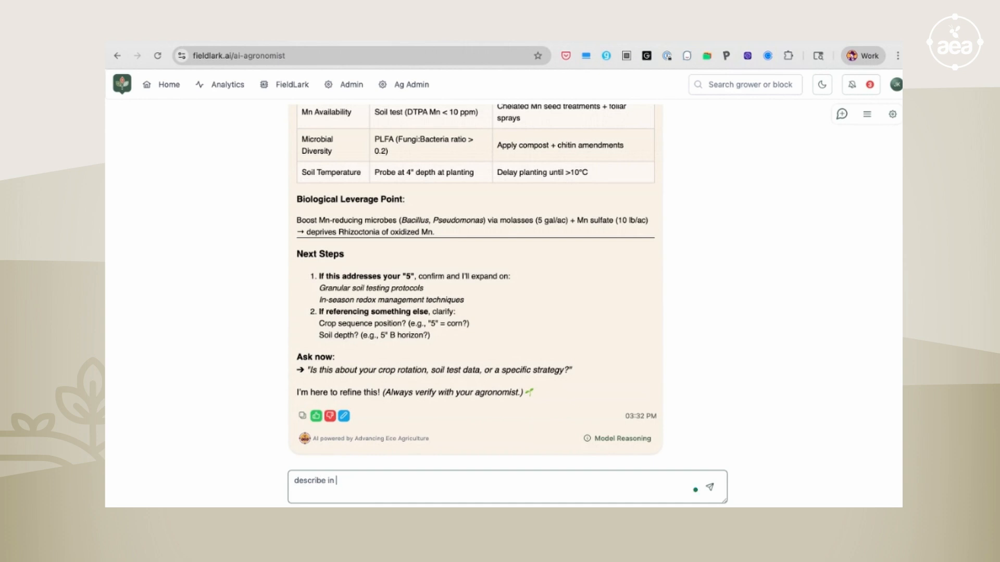
{"action": "type", "text": "detail how"}
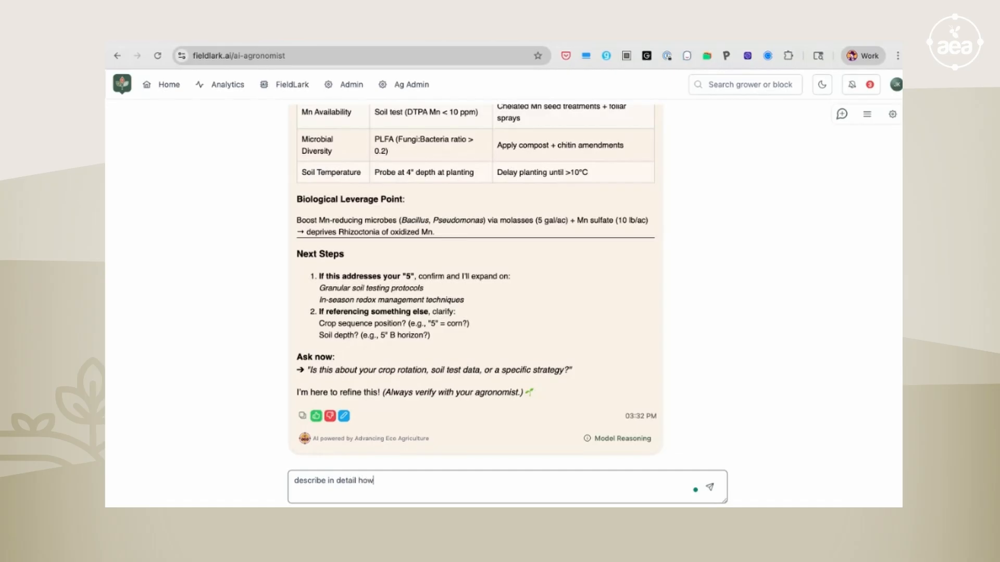
{"action": "type", "text": "I can manage"}
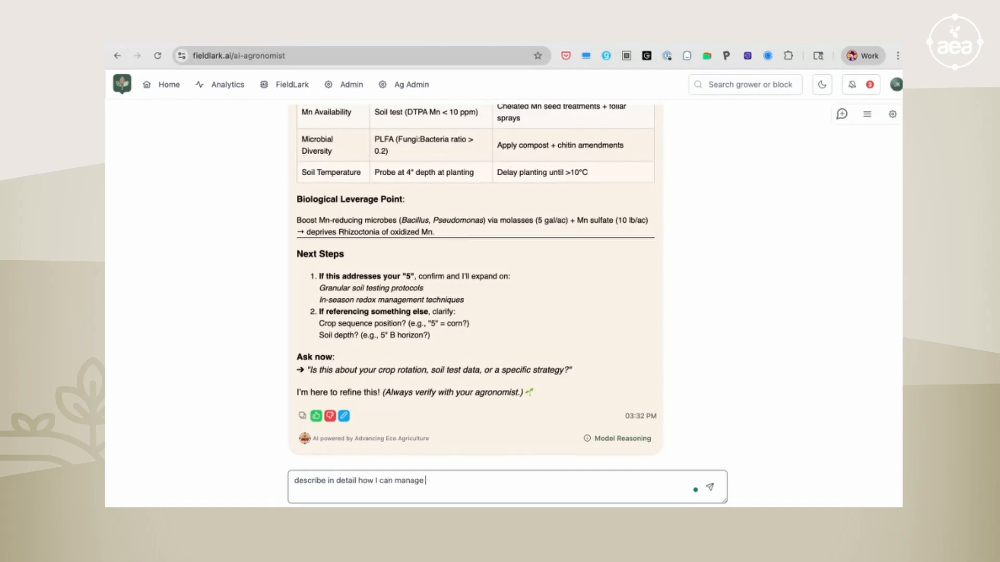
{"action": "type", "text": "rho"}
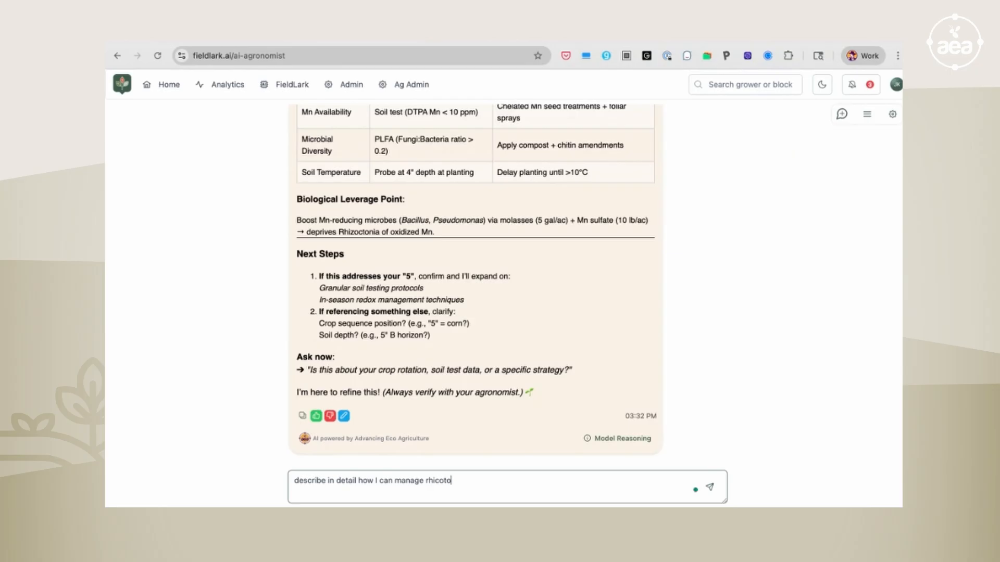
{"action": "key", "text": "Backspace"}
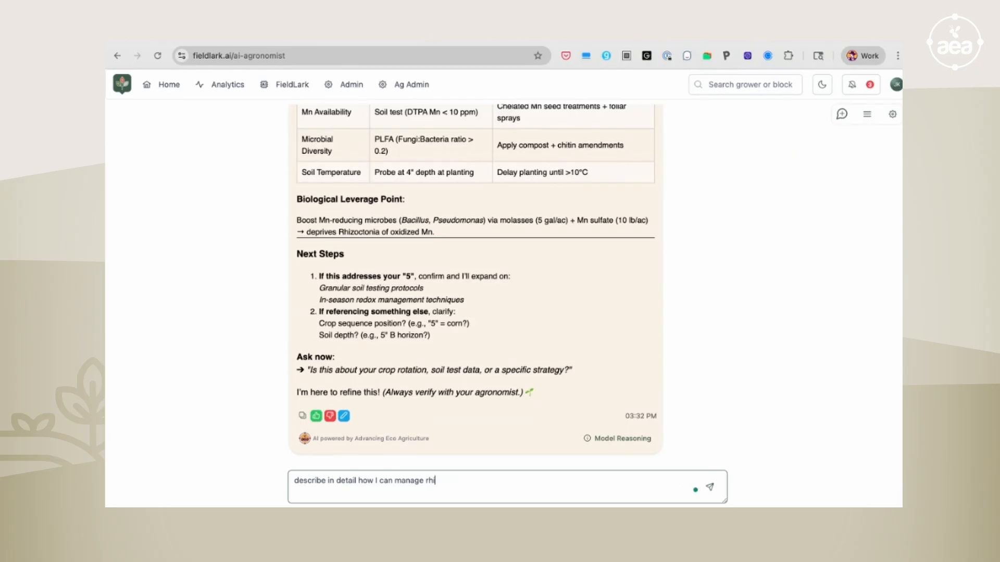
{"action": "type", "text": "zoctonia in potatoes"}
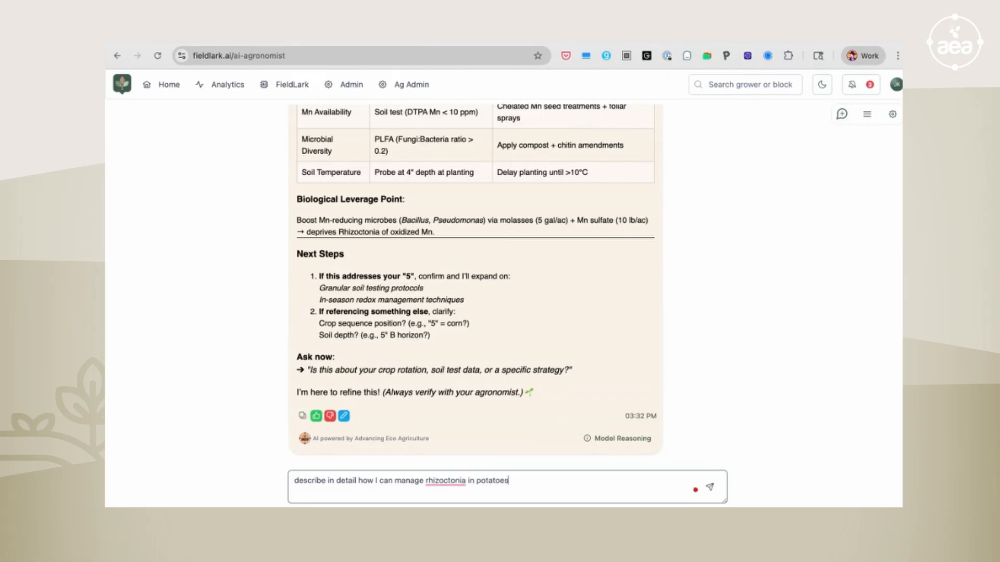
{"action": "left_click", "coordinate": [710, 488]}
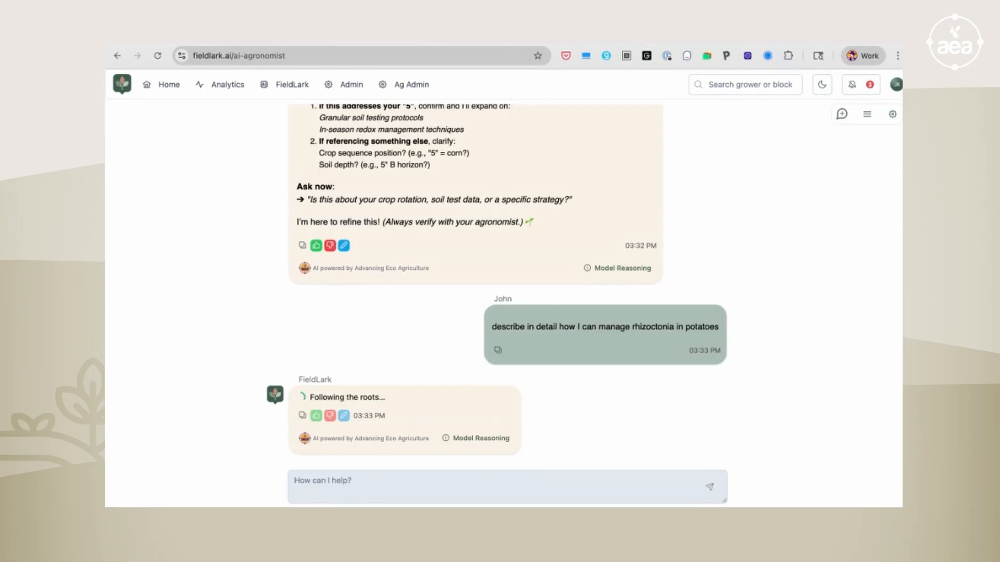
{"action": "mouse_move", "coordinate": [561, 375]}
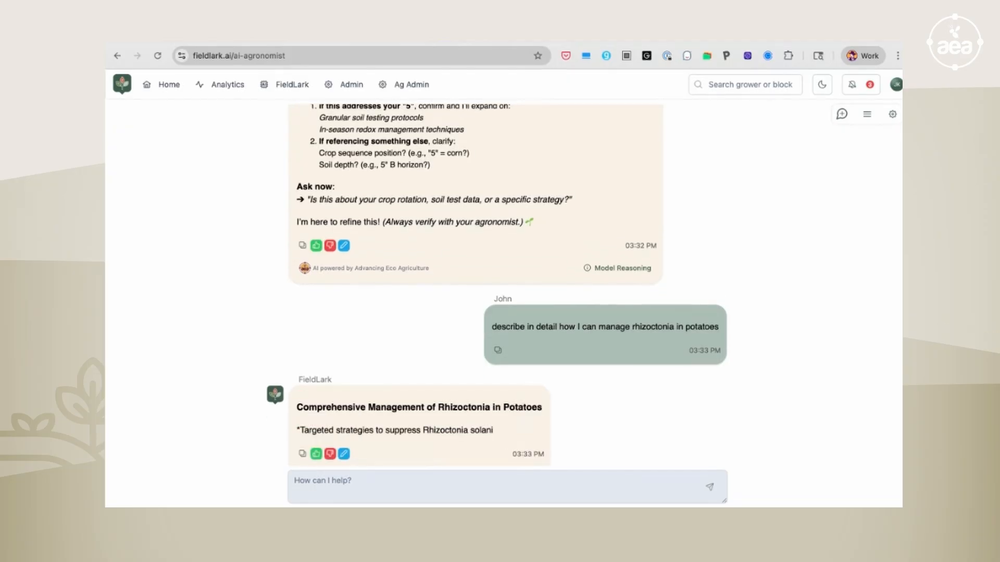
Scroll through the Rhizoctonia plan to its expected outcomes and Explore Further questions
{"action": "scroll", "scroll_direction": "down", "scroll_amount": 3}
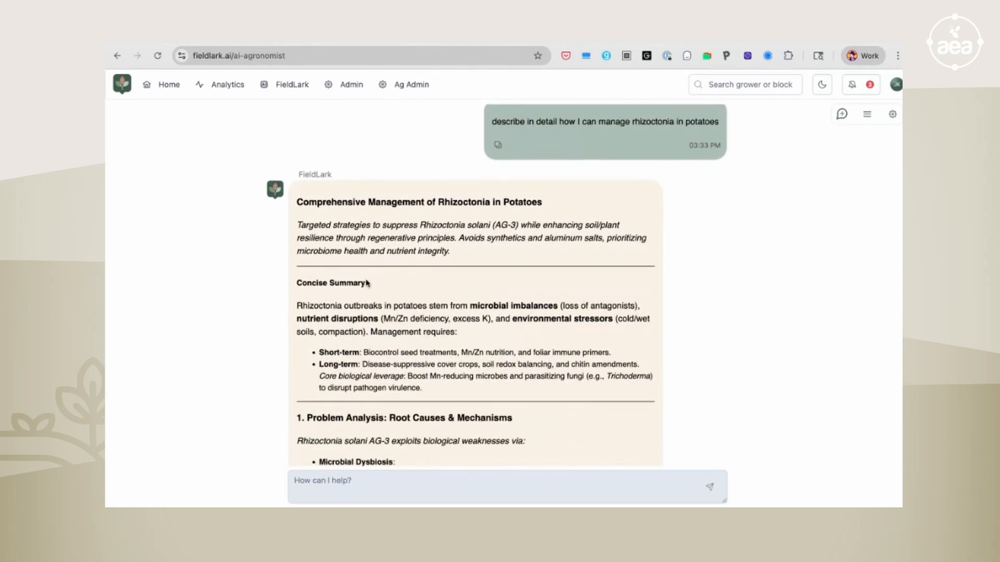
{"action": "scroll", "scroll_direction": "down", "scroll_amount": 3}
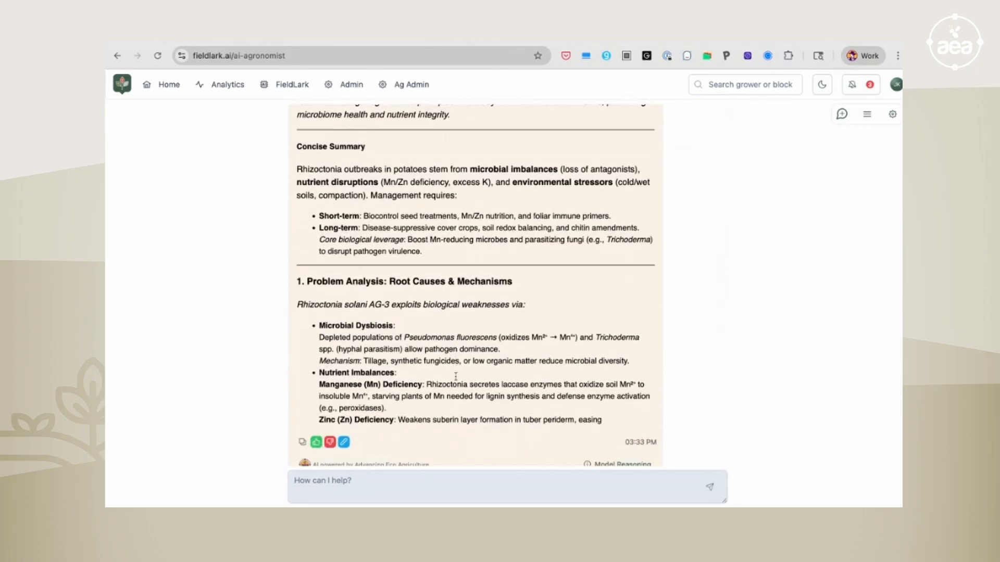
{"action": "scroll", "scroll_direction": "down", "scroll_amount": 3}
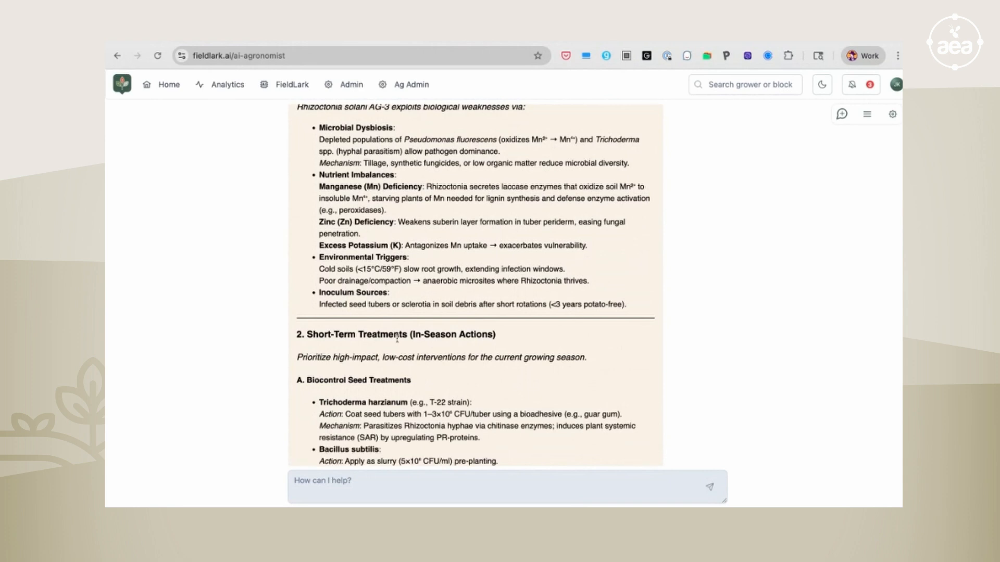
{"action": "scroll", "scroll_direction": "down", "scroll_amount": 3}
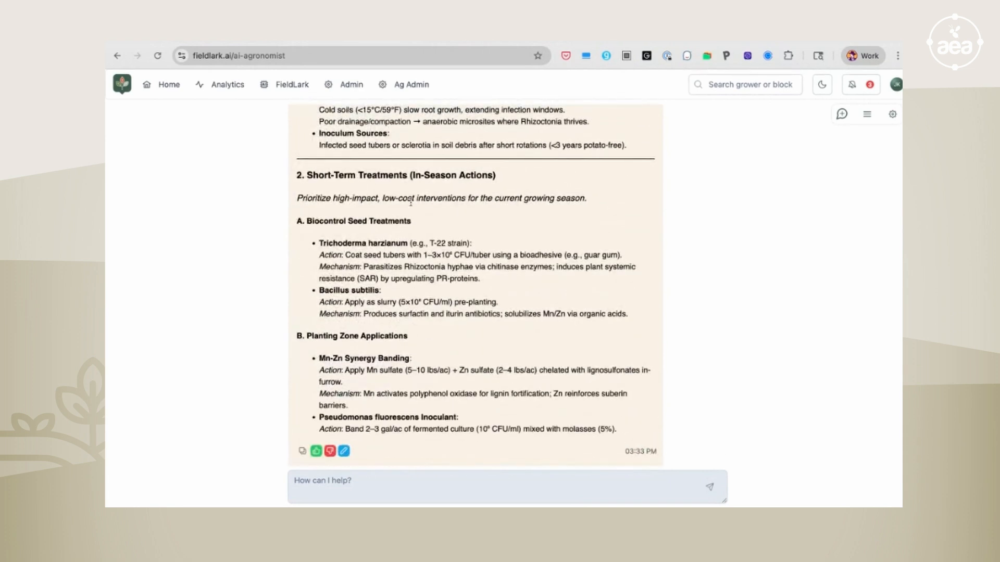
{"action": "scroll", "scroll_direction": "down", "scroll_amount": 3}
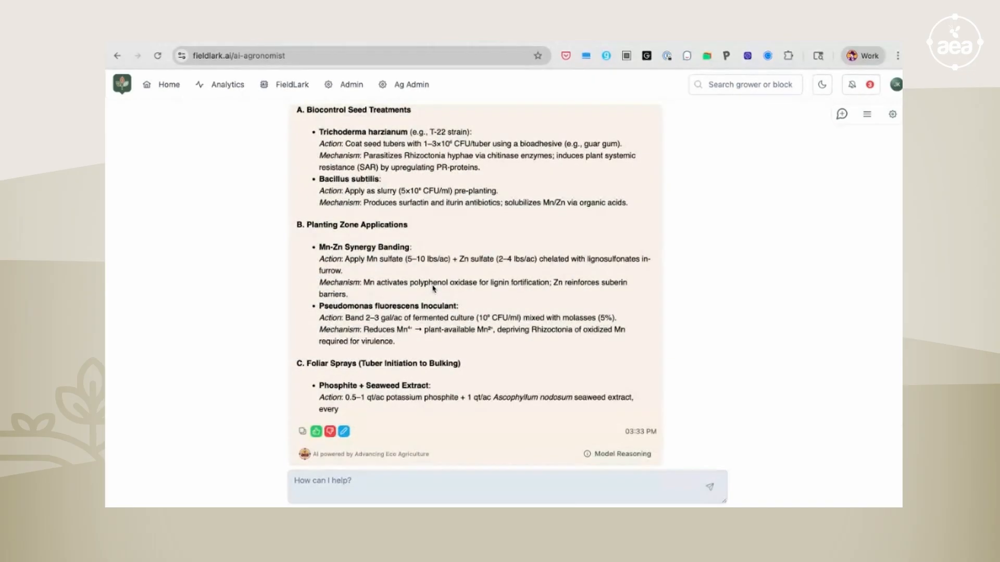
{"action": "scroll", "scroll_direction": "down", "scroll_amount": 3}
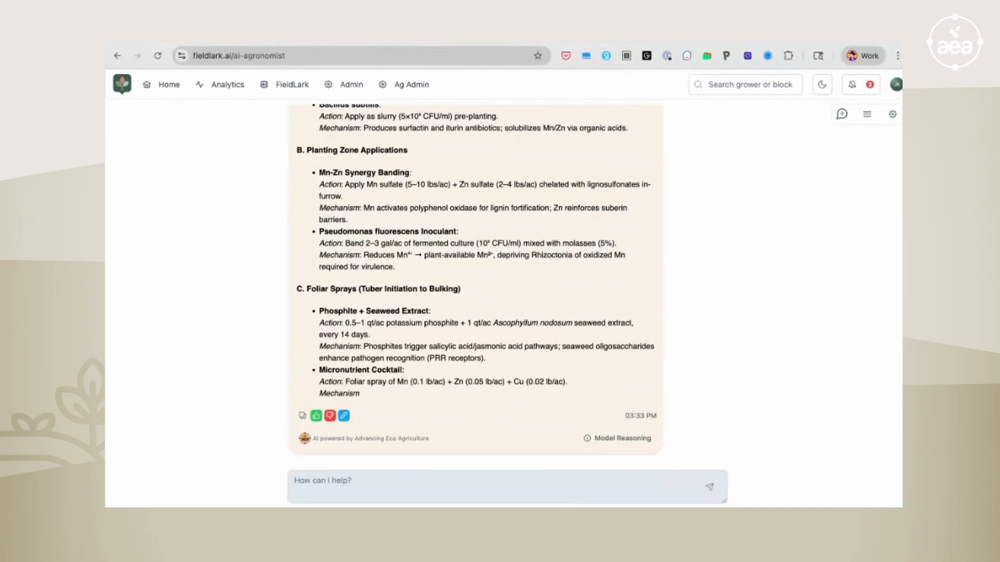
{"action": "scroll", "scroll_direction": "down", "scroll_amount": 3}
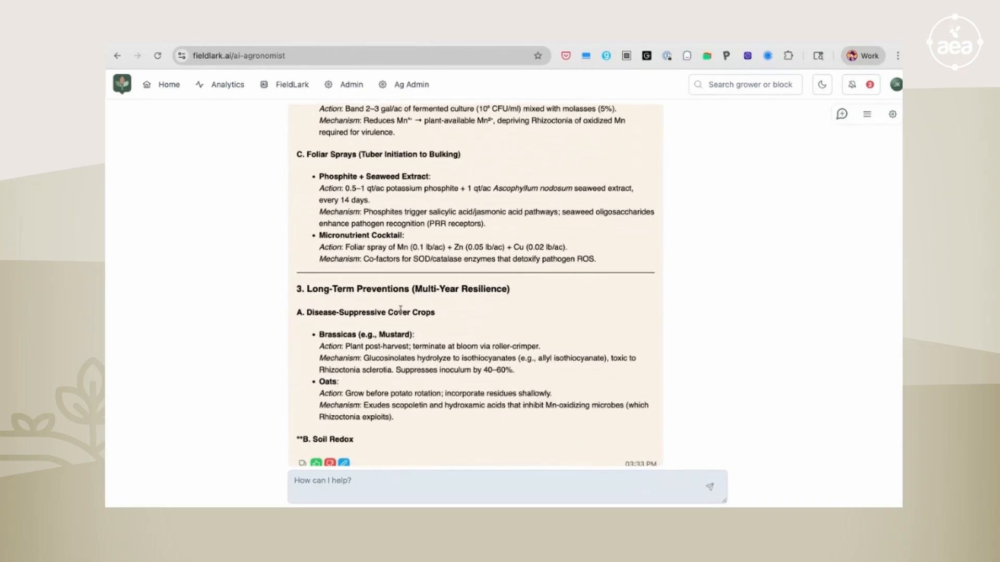
{"action": "scroll", "scroll_direction": "down", "scroll_amount": 3}
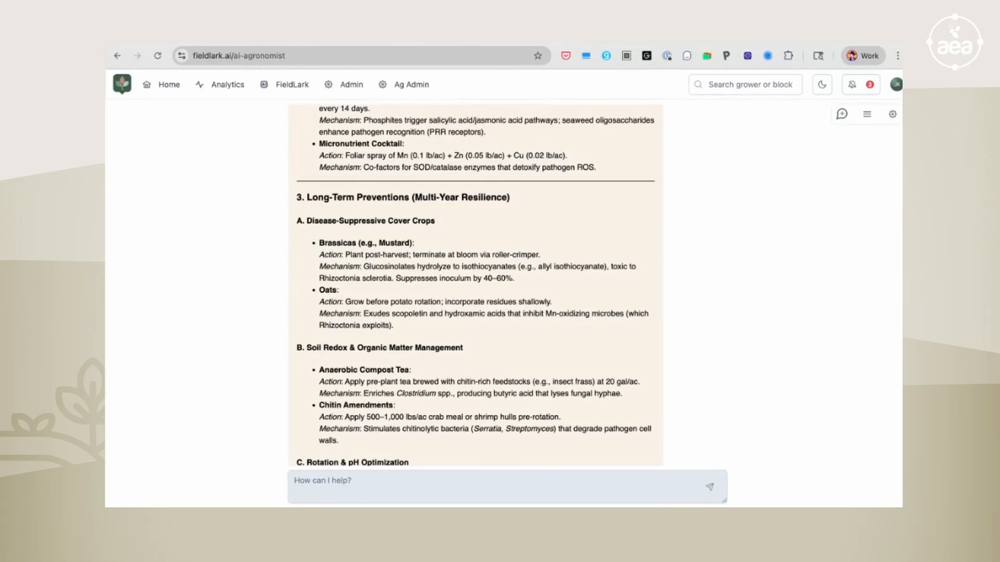
{"action": "scroll", "scroll_direction": "down", "scroll_amount": 3}
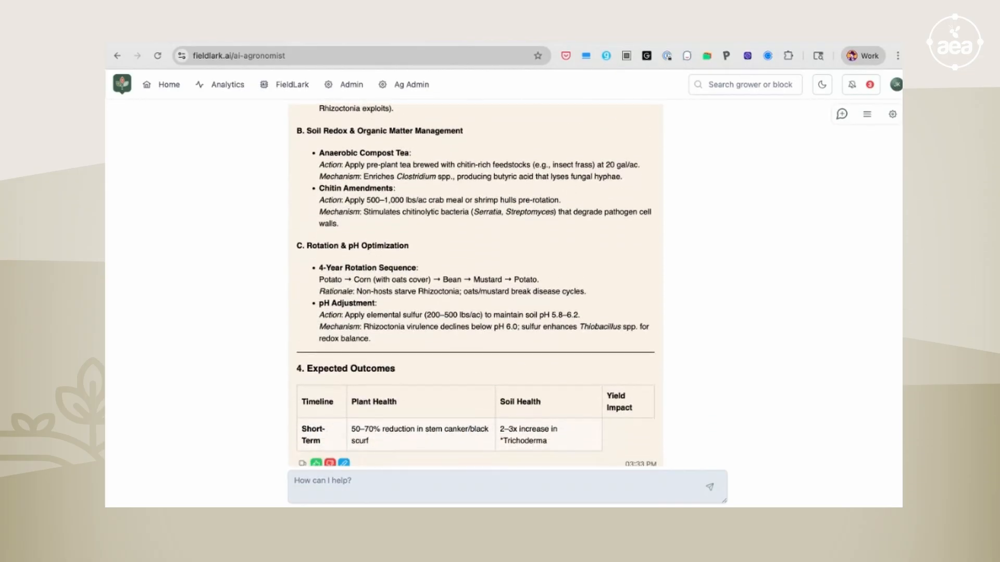
{"action": "scroll", "scroll_direction": "down", "scroll_amount": 3}
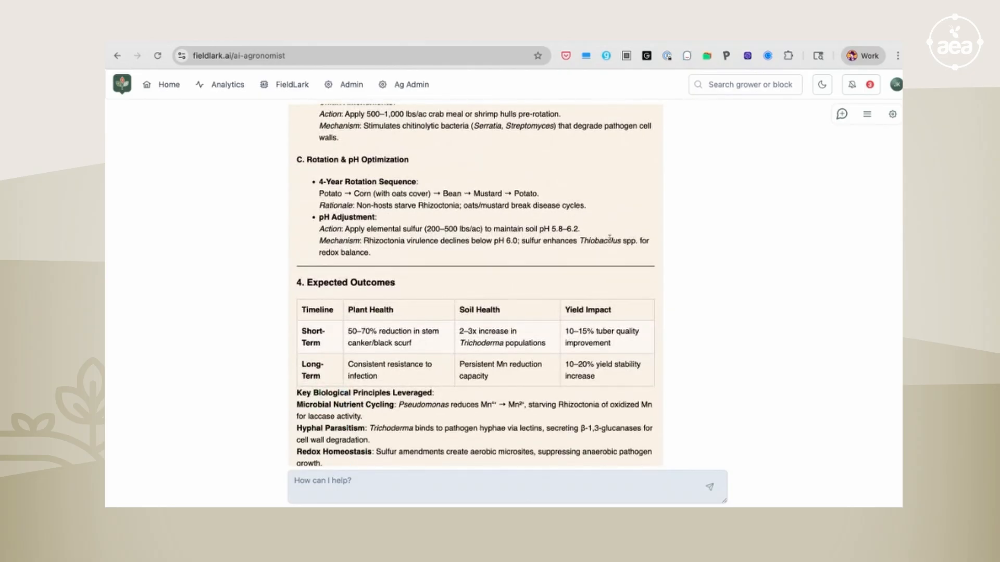
{"action": "scroll", "scroll_direction": "down", "scroll_amount": 3}
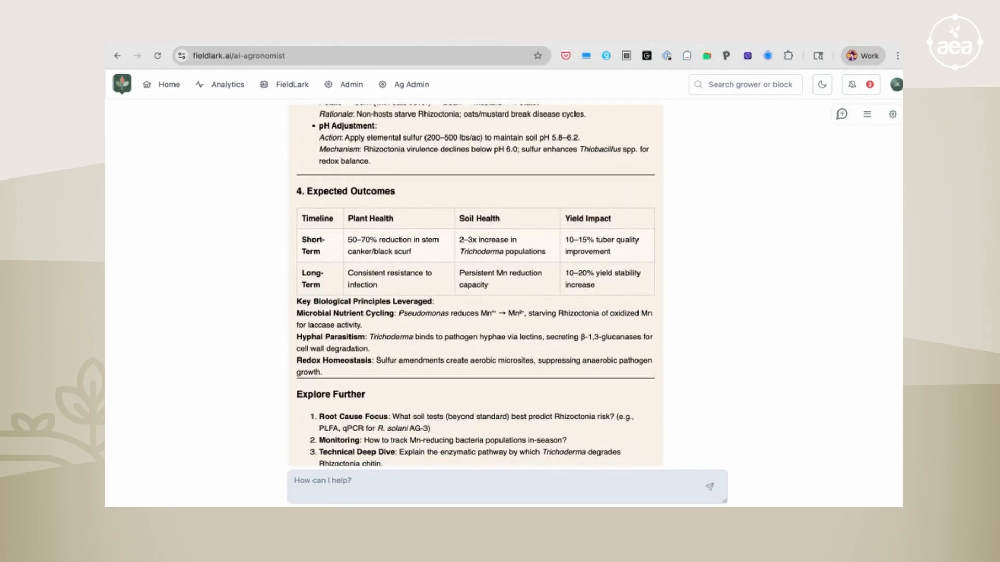
{"action": "scroll", "scroll_direction": "down", "scroll_amount": 3}
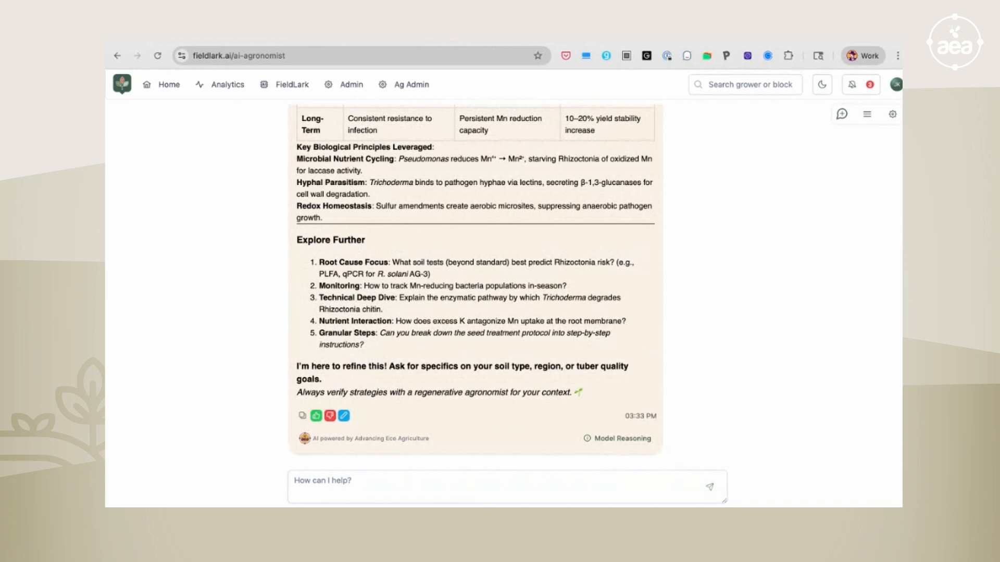